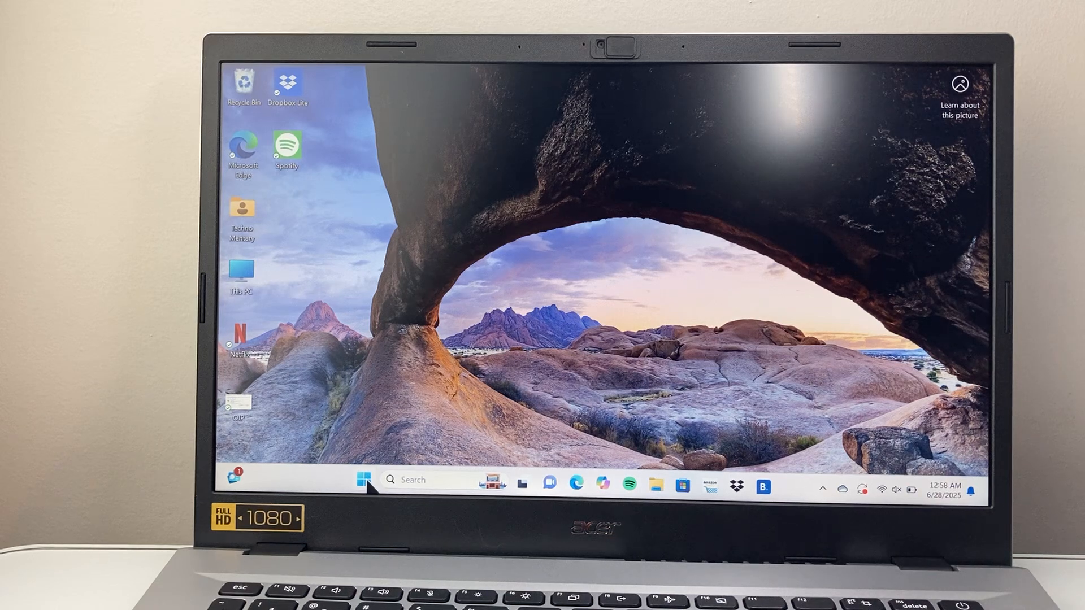
# - Open the Start menu from the taskbar to reach the pinned apps
pyautogui.click(364, 481)
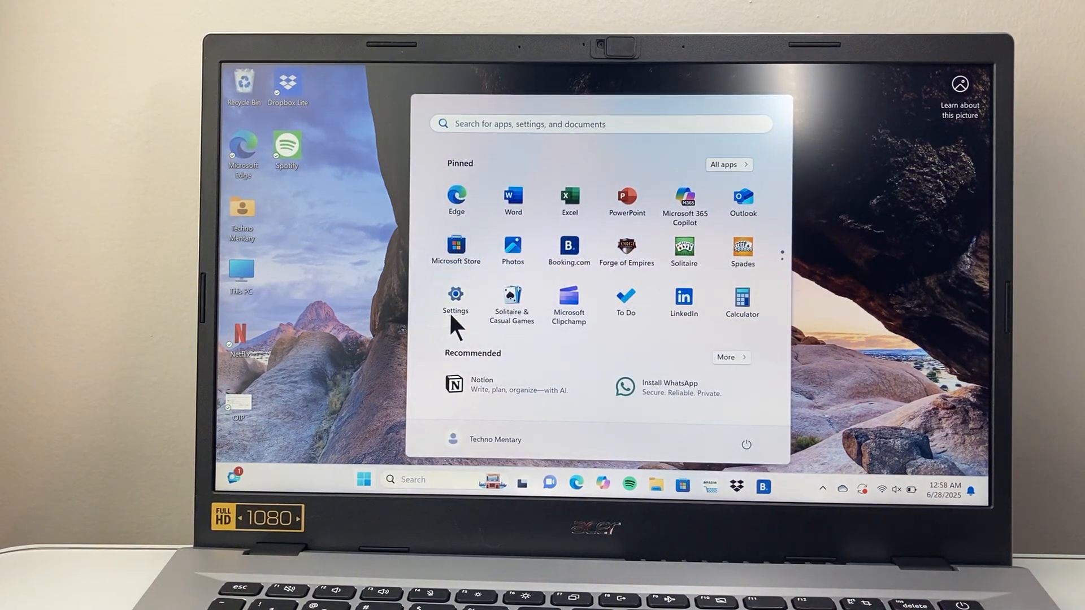
# - Open Settings, go to System > Activation, and expand the S mode details
pyautogui.click(456, 298)
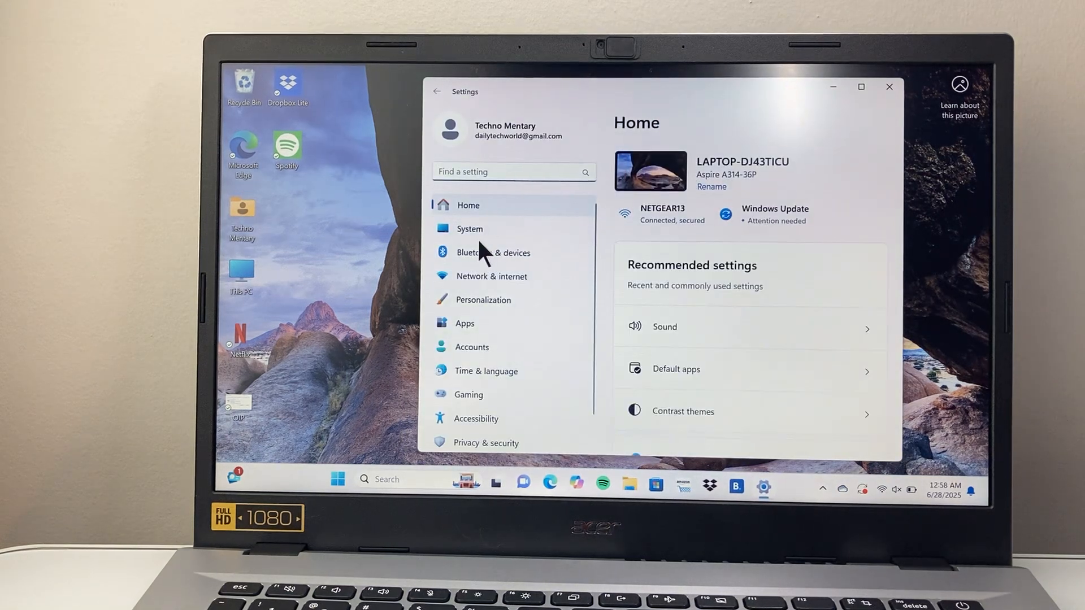
pyautogui.click(469, 229)
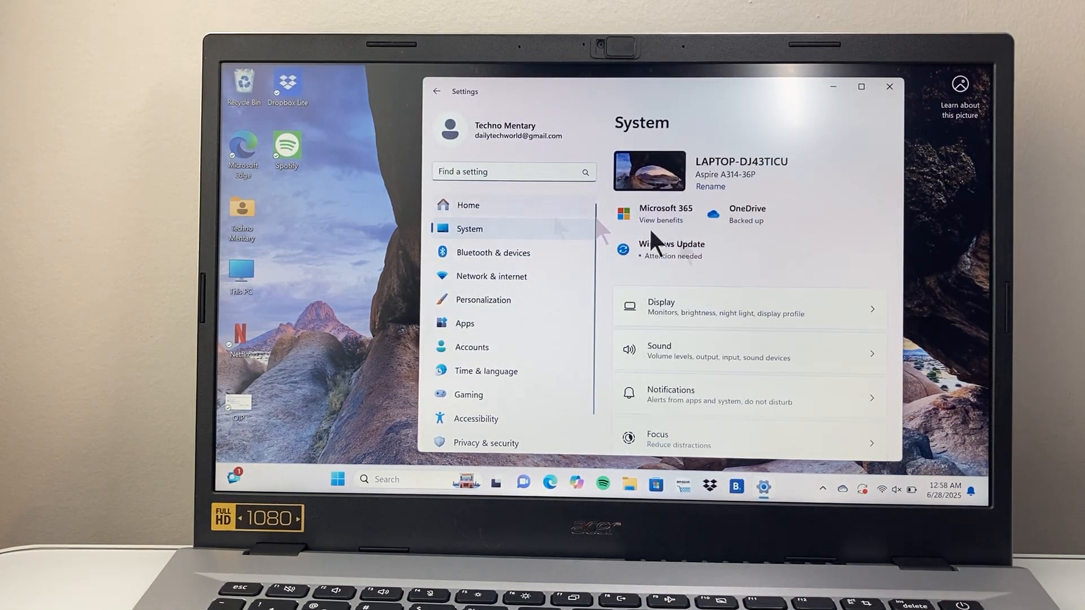
pyautogui.scroll(-3)
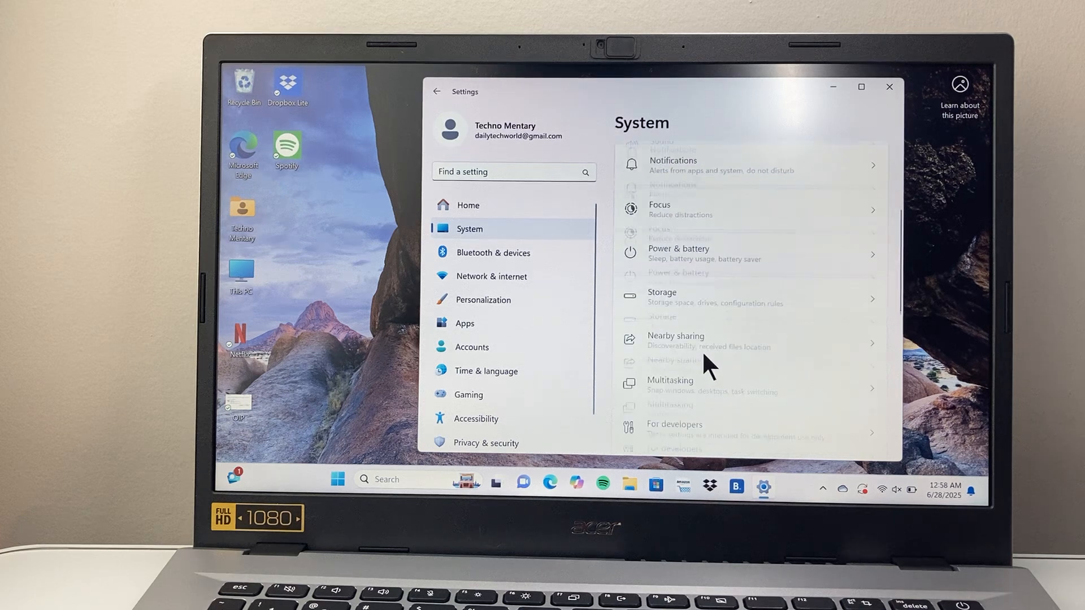
pyautogui.scroll(-3)
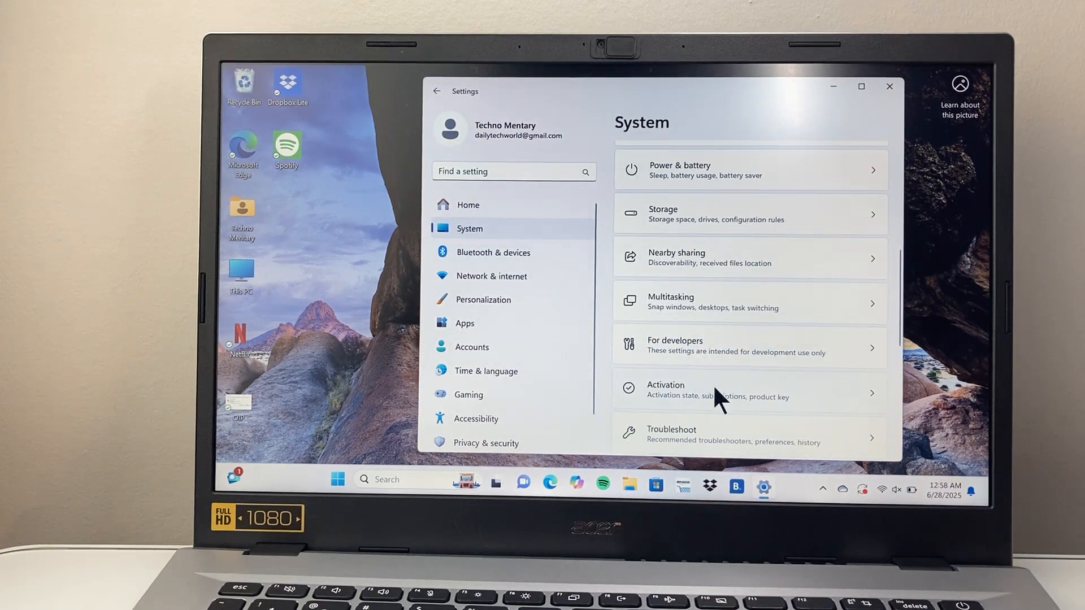
pyautogui.click(748, 391)
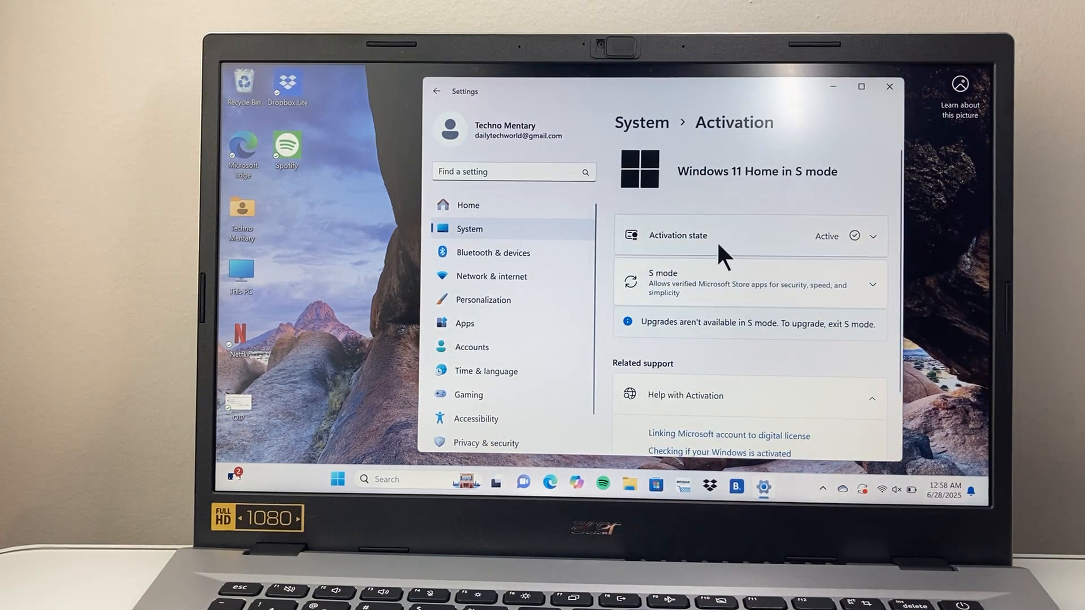
pyautogui.moveTo(866, 305)
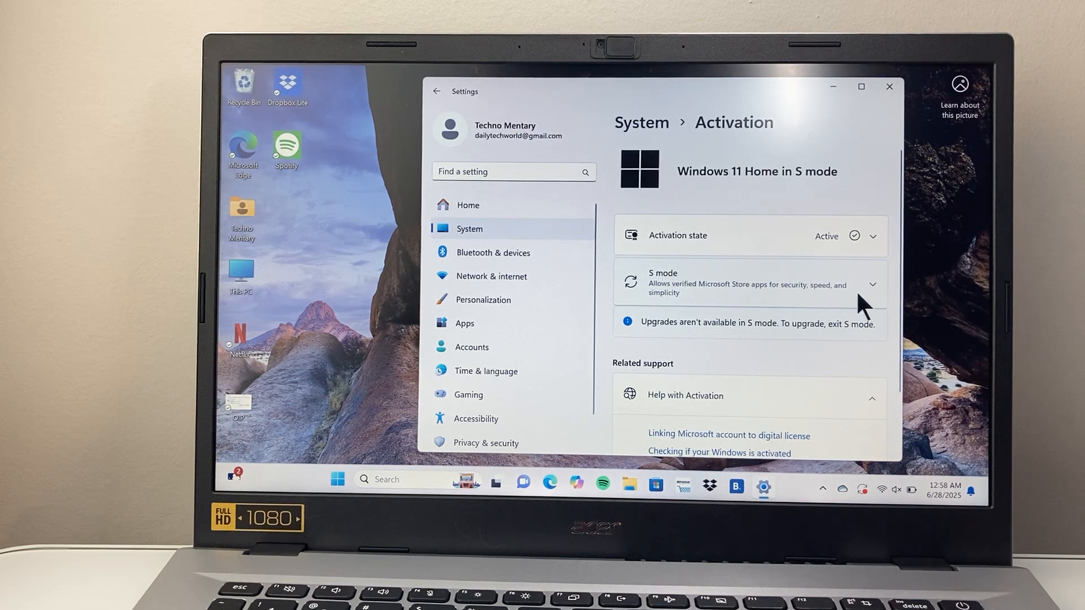
pyautogui.click(873, 284)
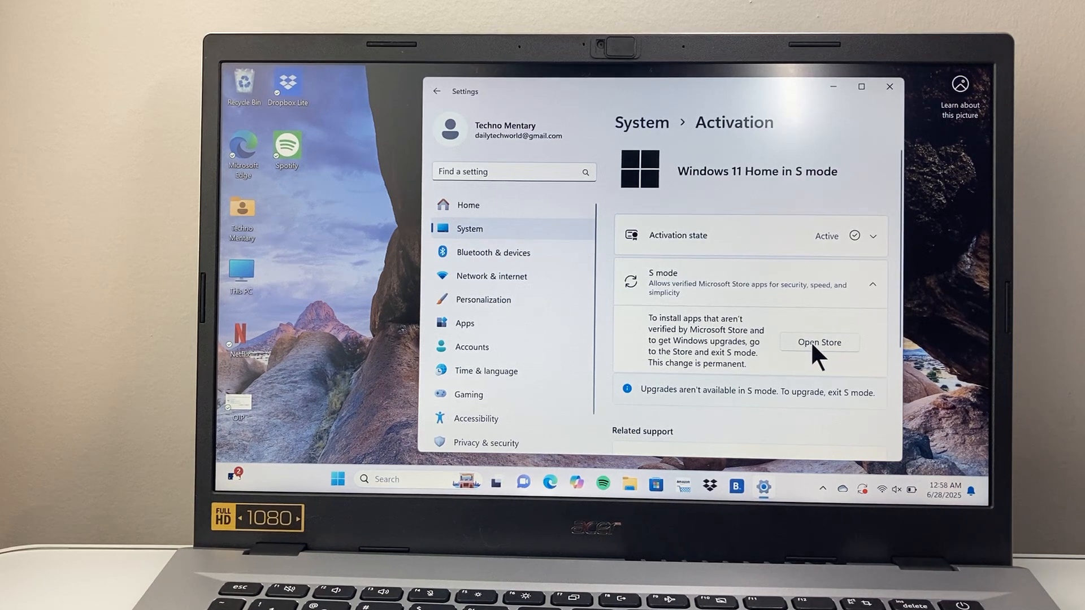
# - Open the Microsoft Store's Switch out of S mode page from the S mode section
pyautogui.click(820, 343)
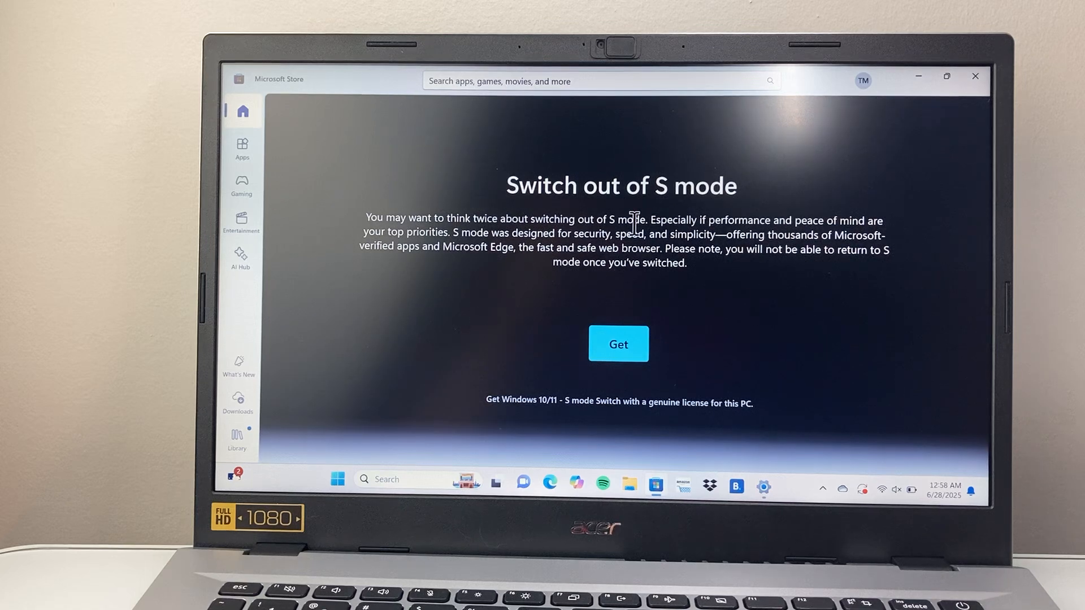
pyautogui.moveTo(459, 251)
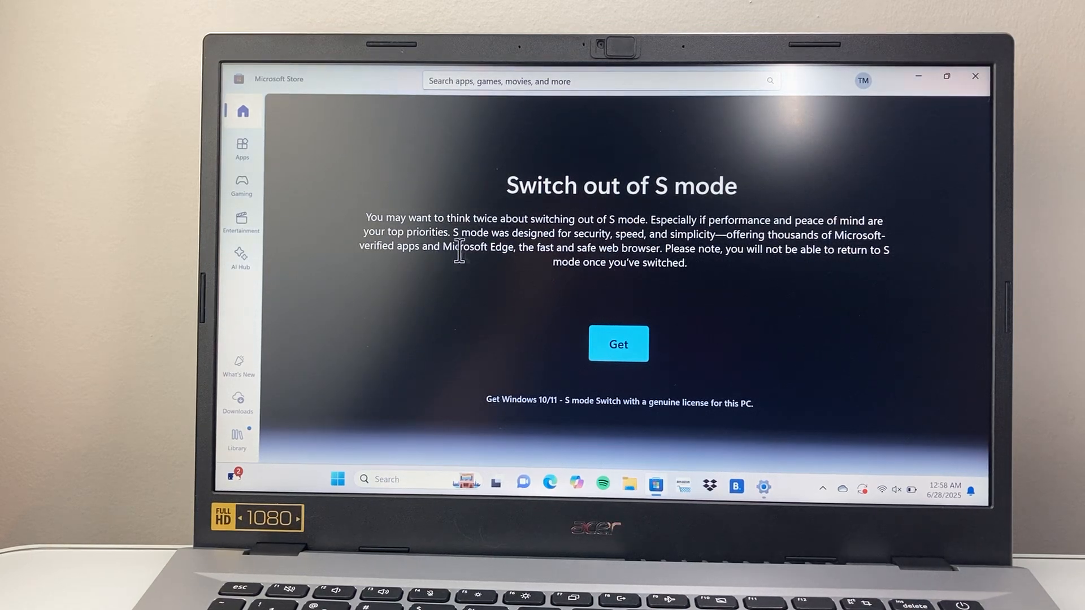
pyautogui.moveTo(598, 229)
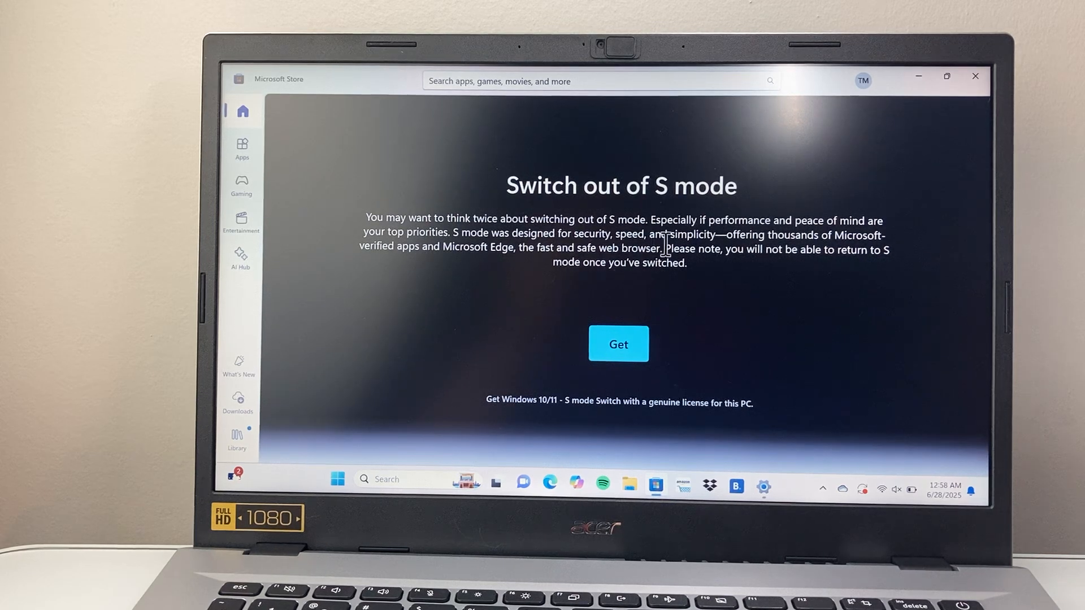
pyautogui.moveTo(613, 294)
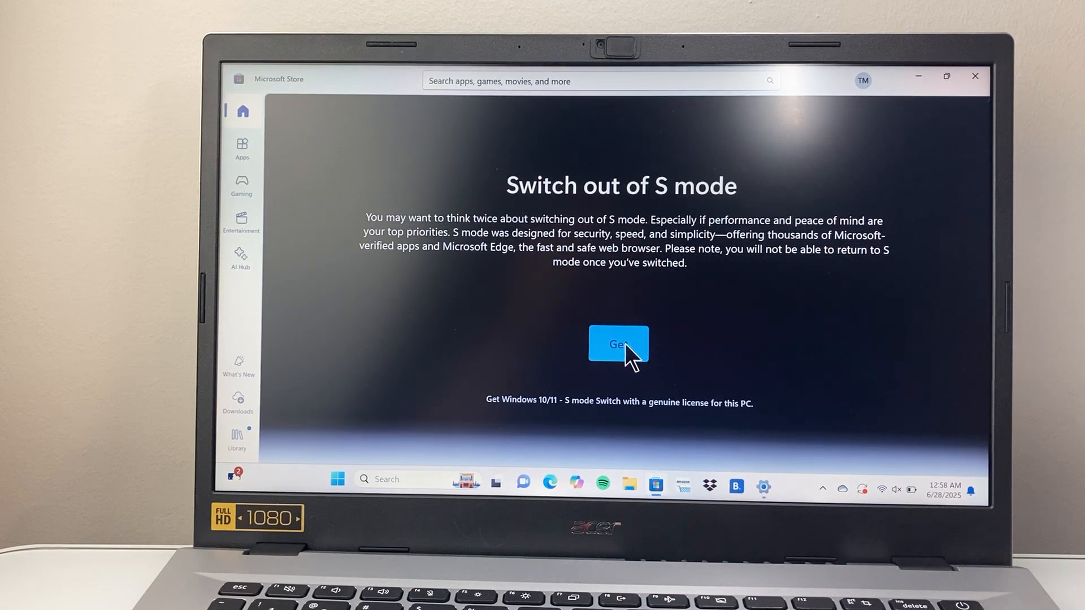
# - Select Get on the Switch out of S mode page to start the switch
pyautogui.click(618, 345)
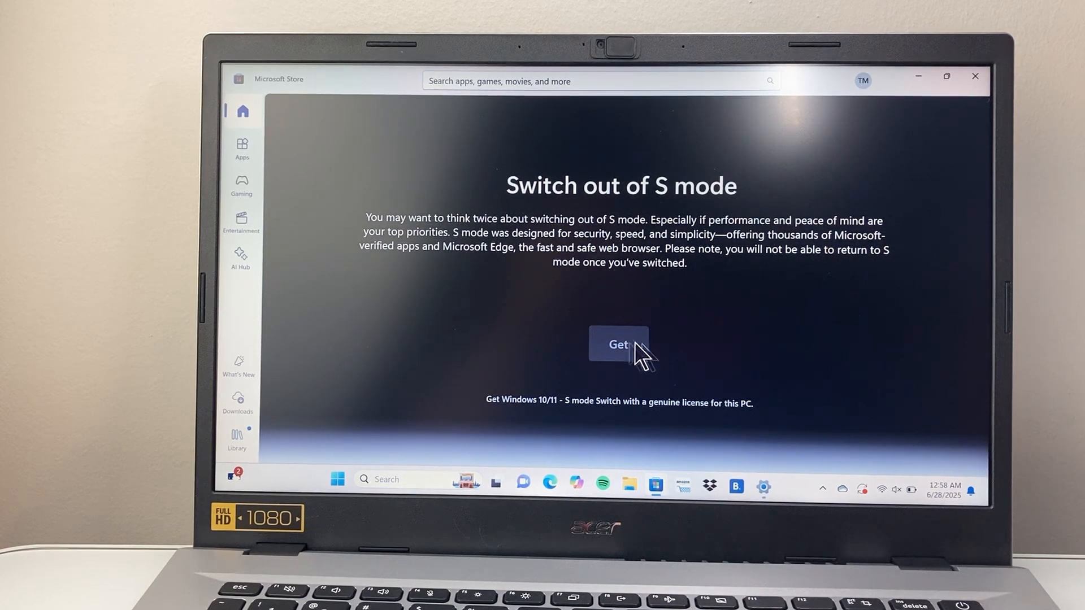
pyautogui.click(618, 345)
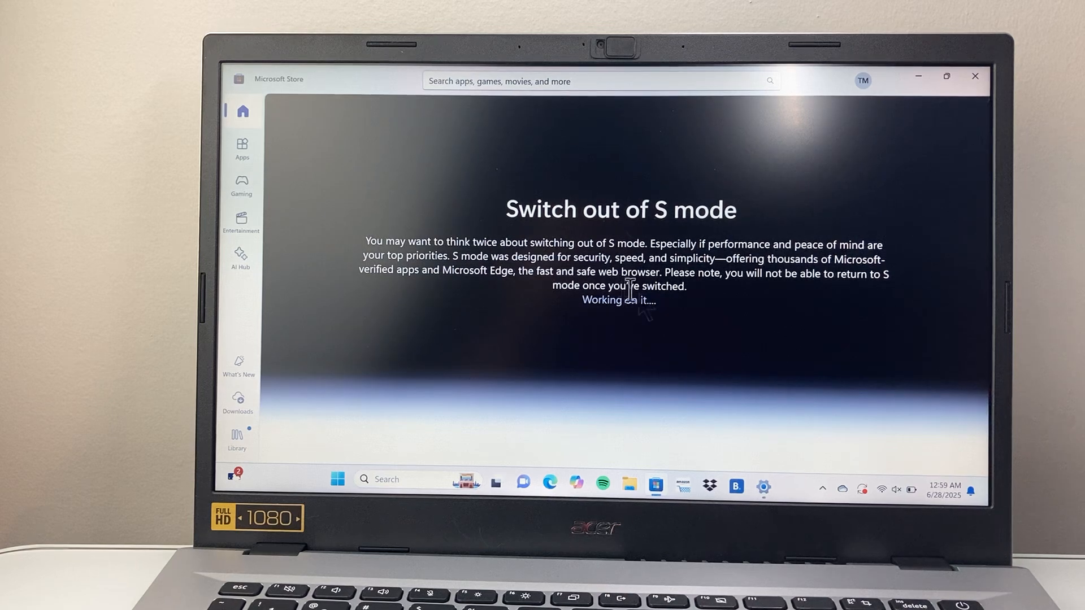
pyautogui.moveTo(650, 339)
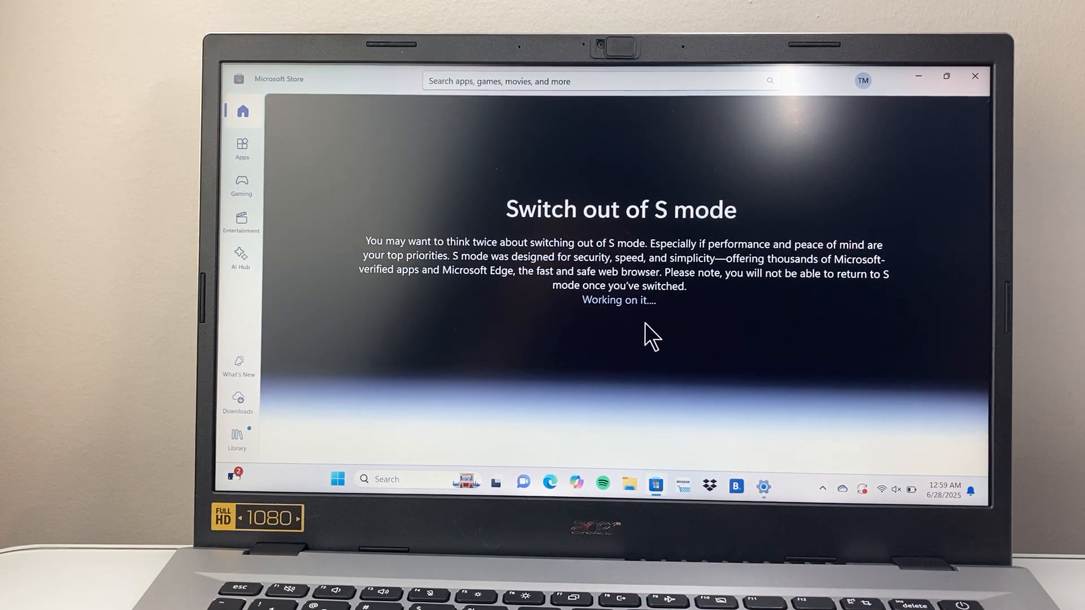
pyautogui.moveTo(605, 319)
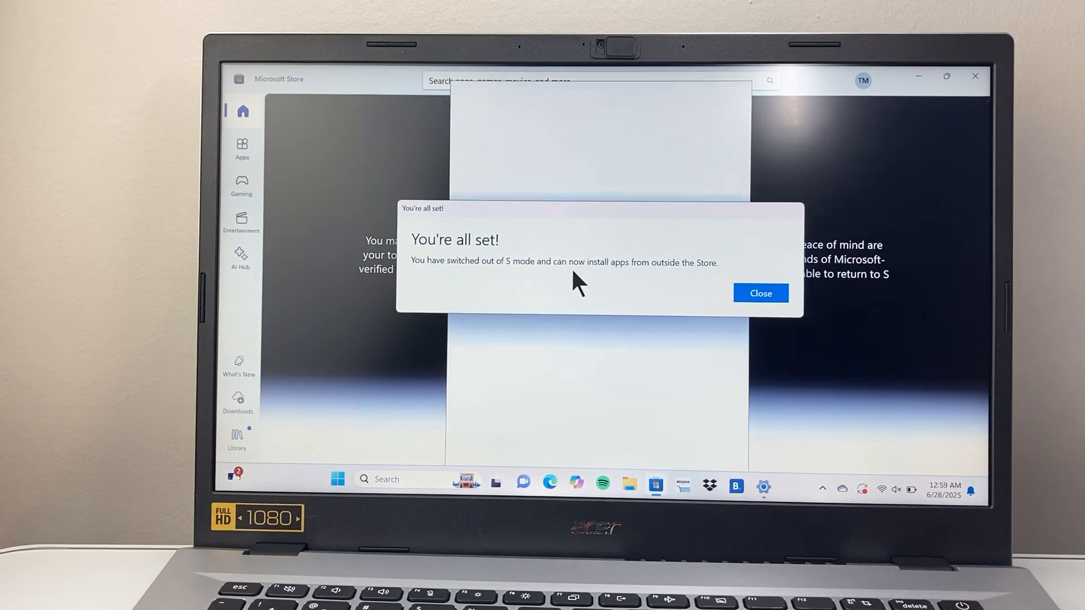
# - Close the You're all set confirmation dialog
pyautogui.click(759, 292)
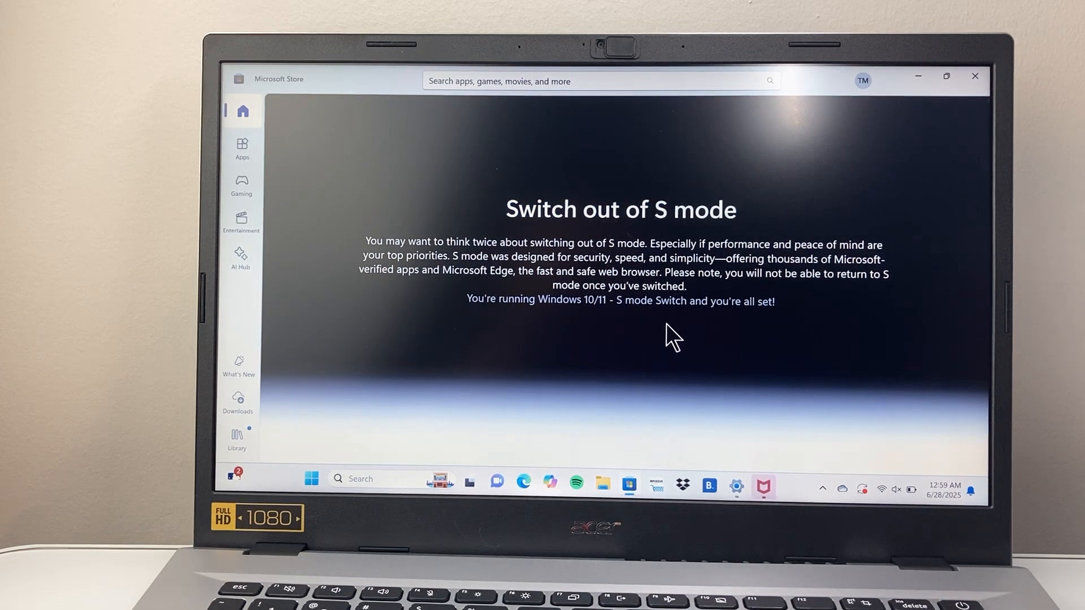
pyautogui.moveTo(614, 321)
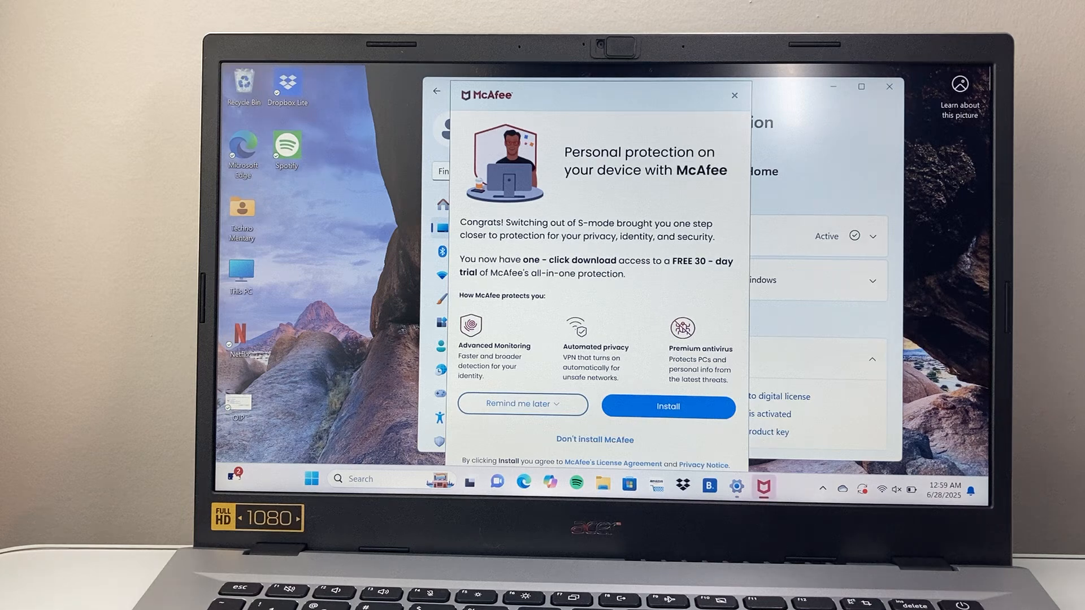
pyautogui.moveTo(953, 132)
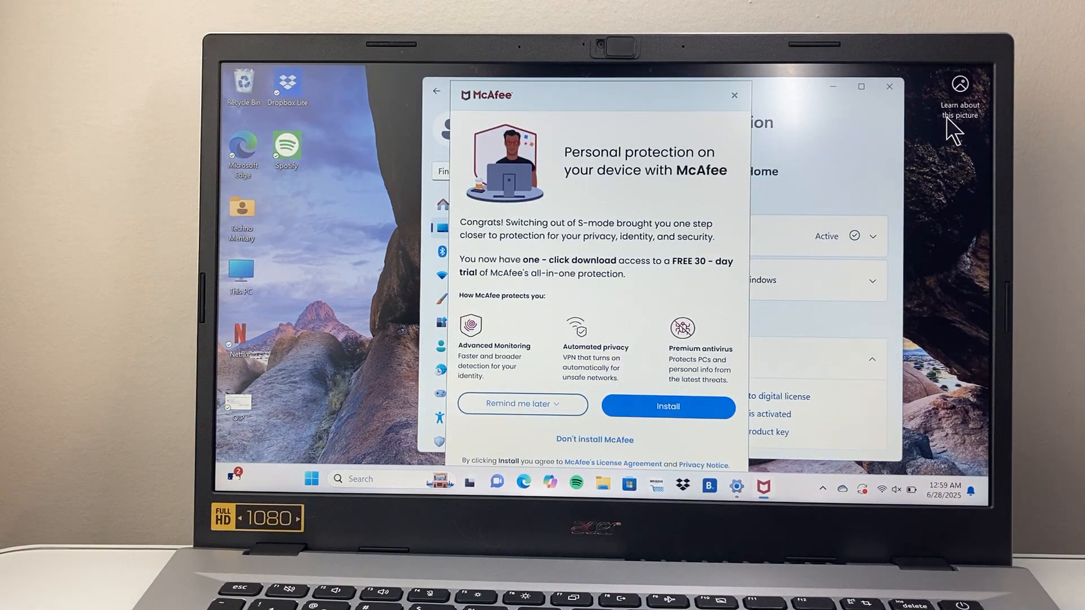
pyautogui.moveTo(944, 143)
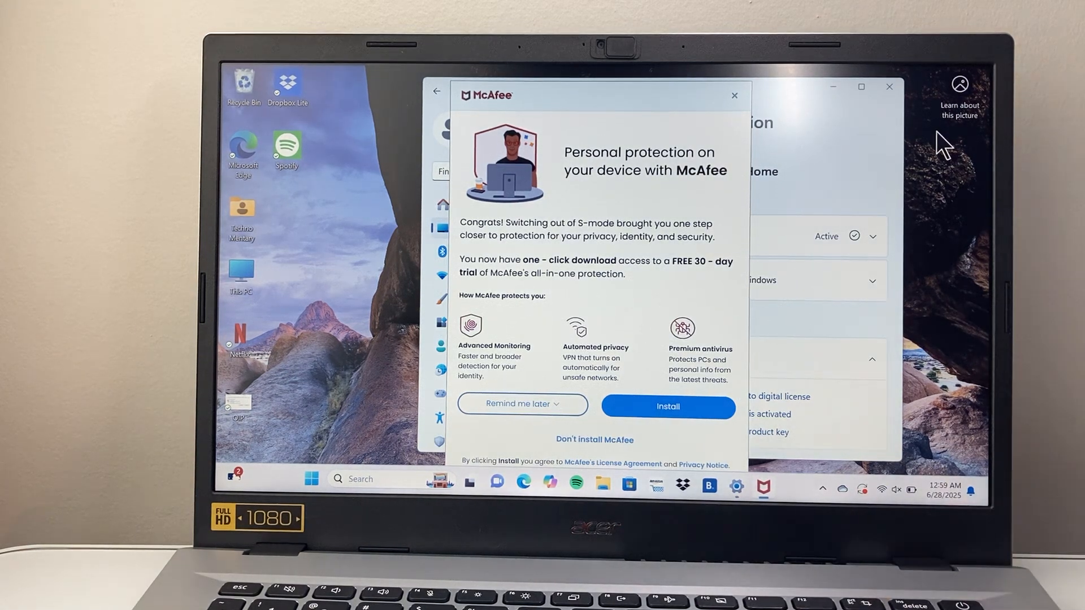